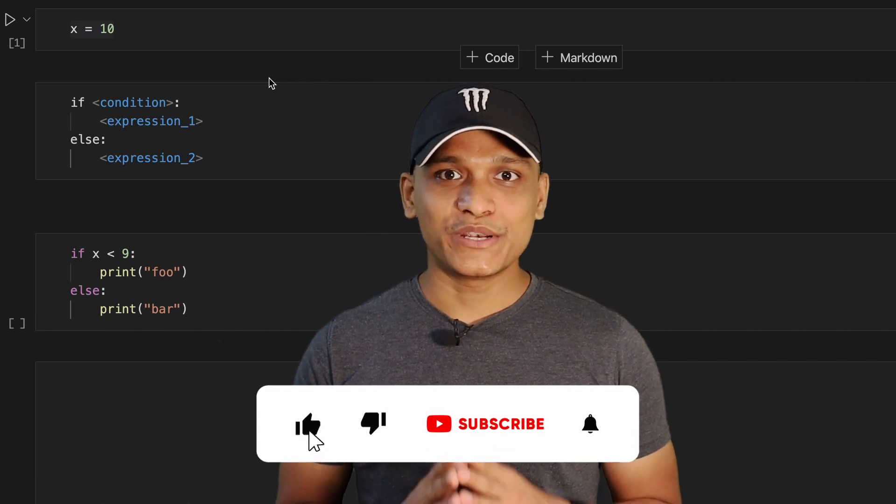
# Step: Rewrite the template cell as '<expression_1> if <condition> else <expression_2>' on one line
pyautogui.click(308, 425)
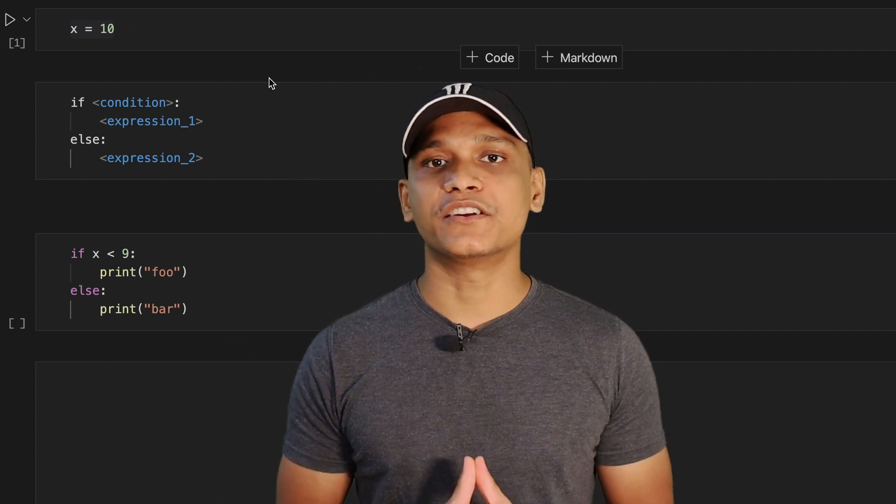
pyautogui.doubleClick(132, 102)
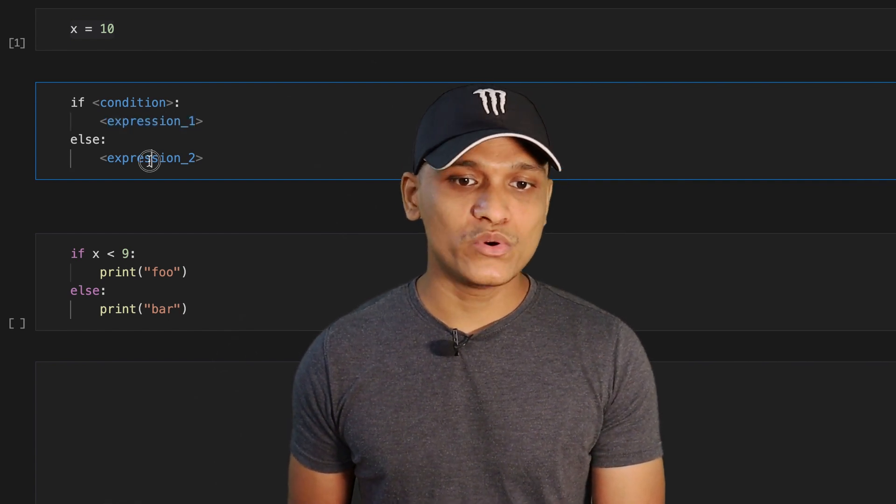
pyautogui.doubleClick(84, 139)
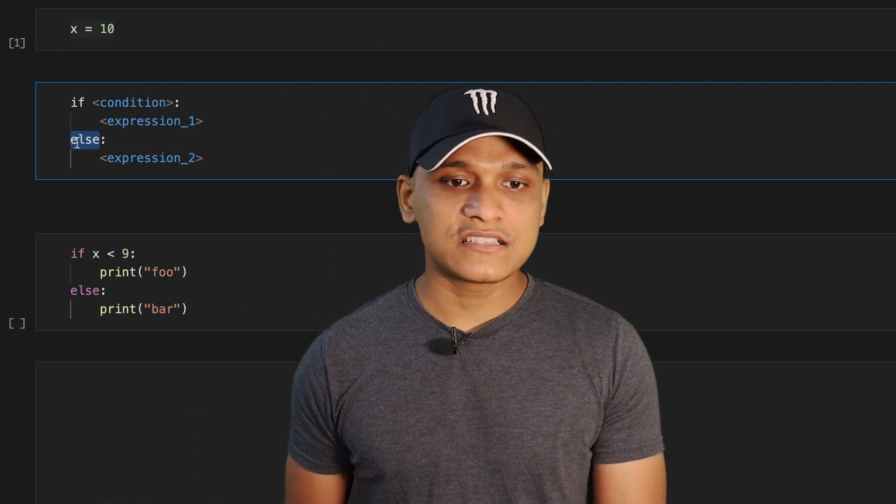
pyautogui.click(108, 140)
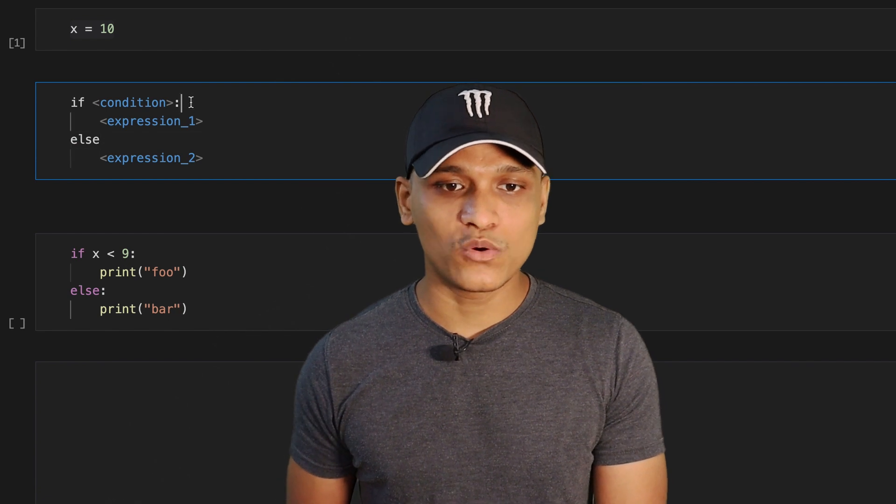
pyautogui.press('Backspace')
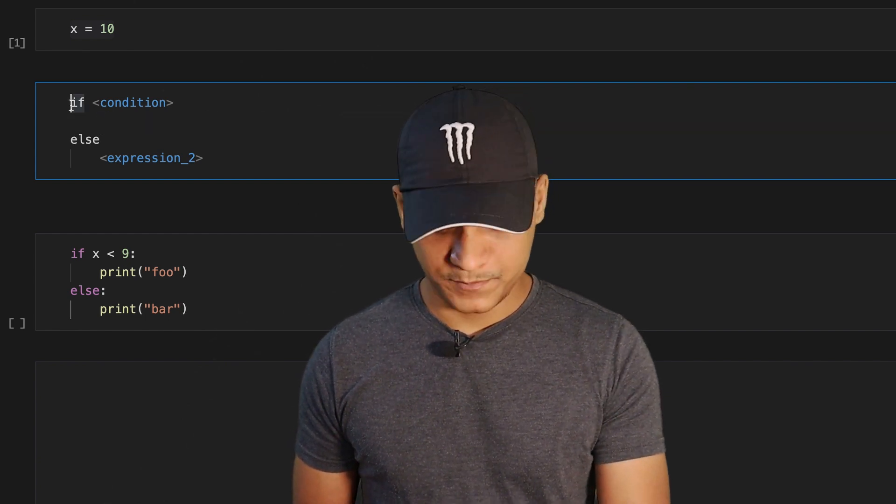
pyautogui.write('<expression_1>')
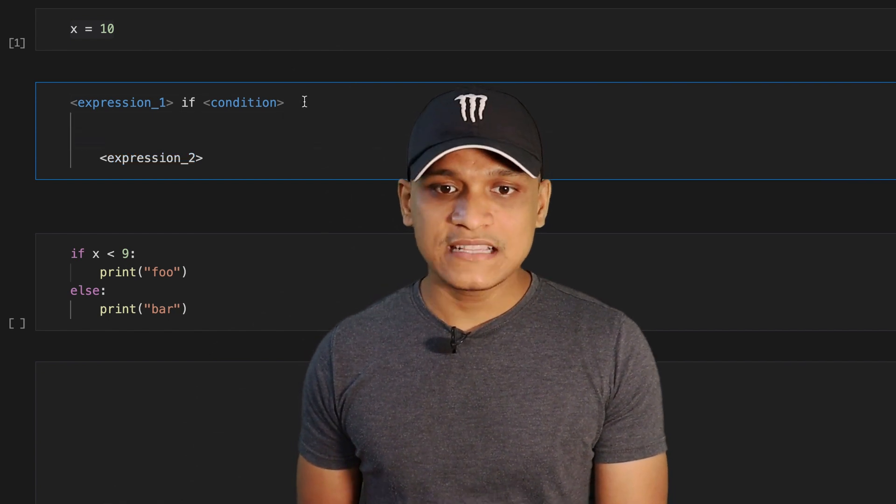
pyautogui.write('else')
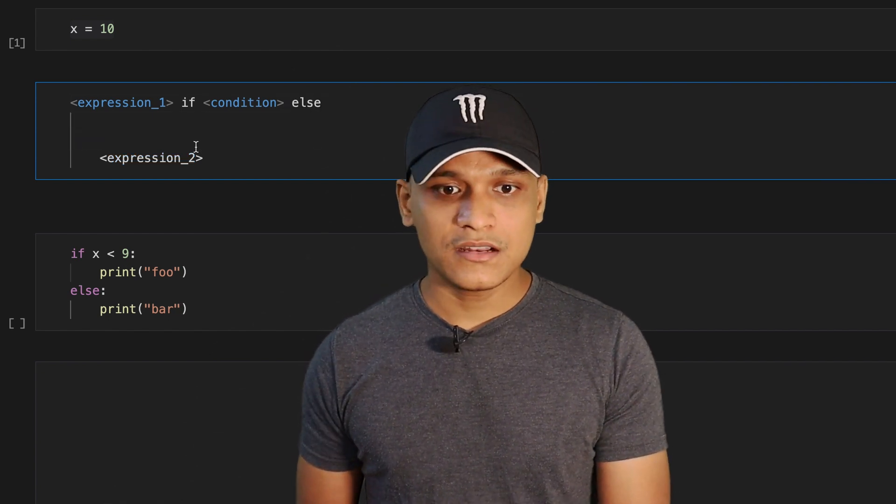
pyautogui.doubleClick(150, 158)
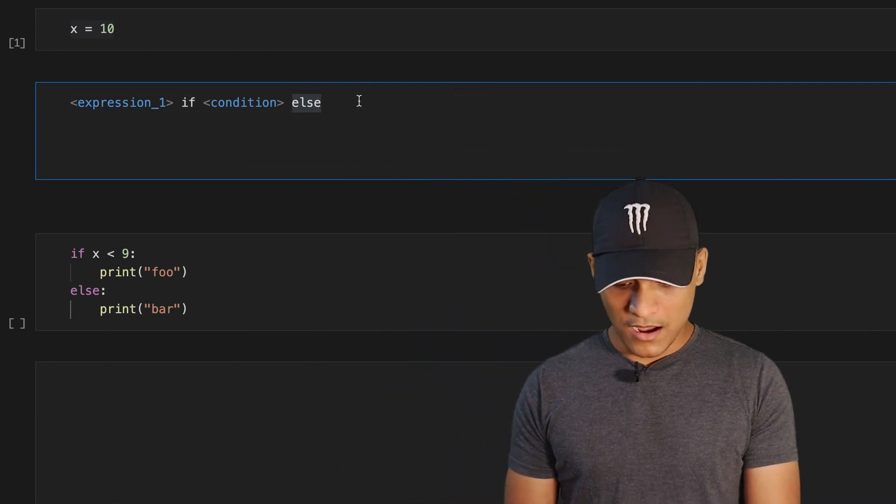
pyautogui.write('<expression_2>')
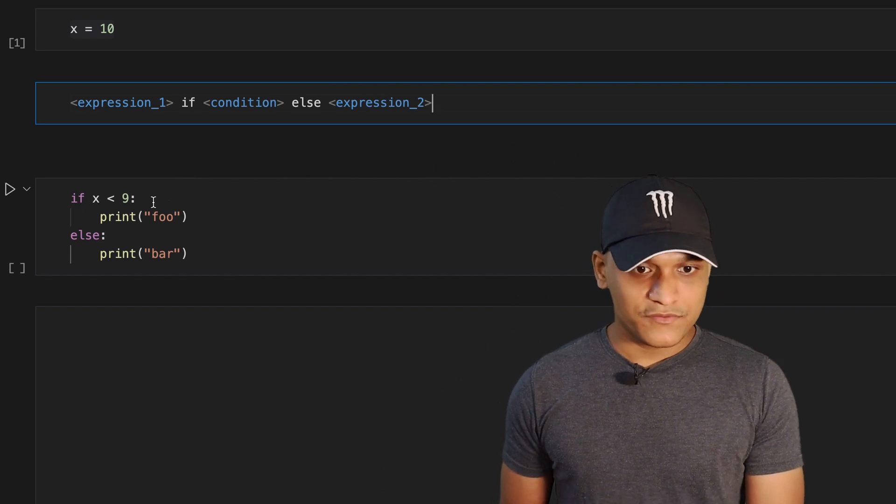
# Step: Remove the colon and move print("foo") before 'if x < 9', followed by else
pyautogui.click(132, 198)
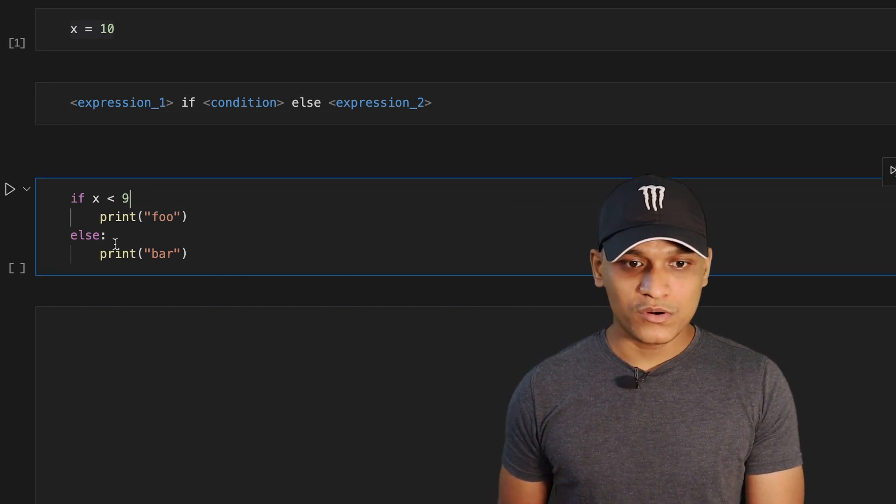
pyautogui.press('Backspace')
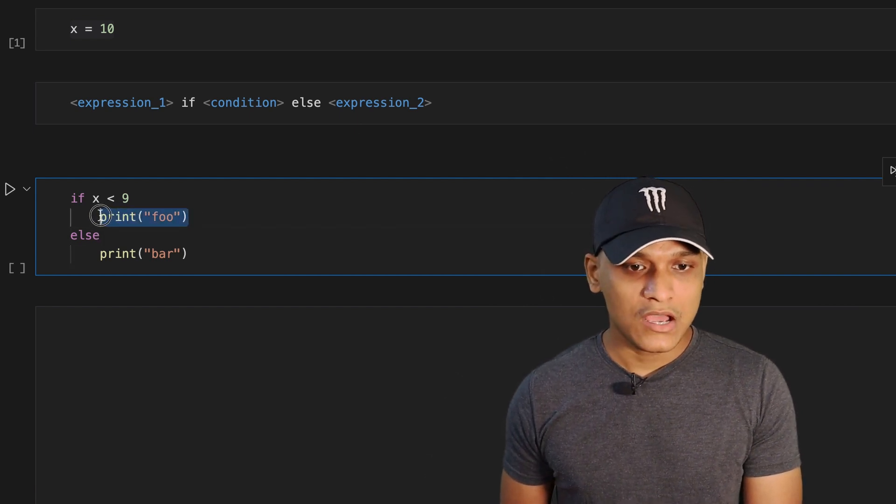
pyautogui.press('Delete')
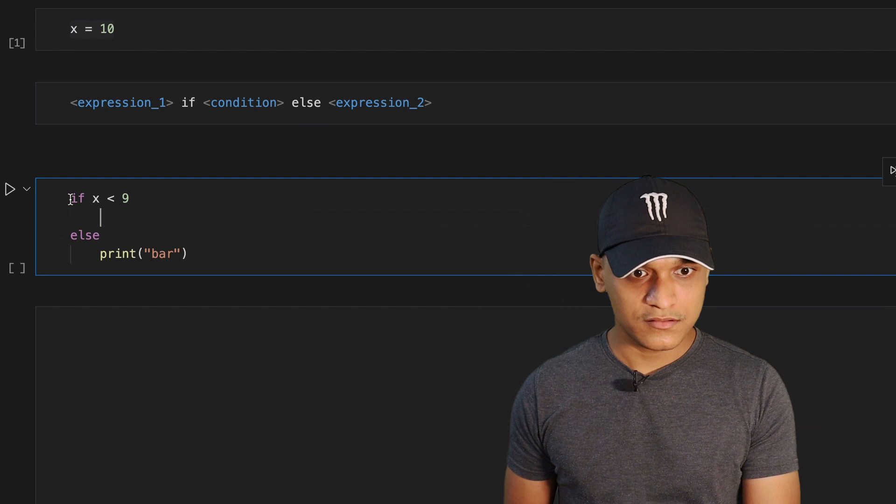
pyautogui.write('print("foo")')
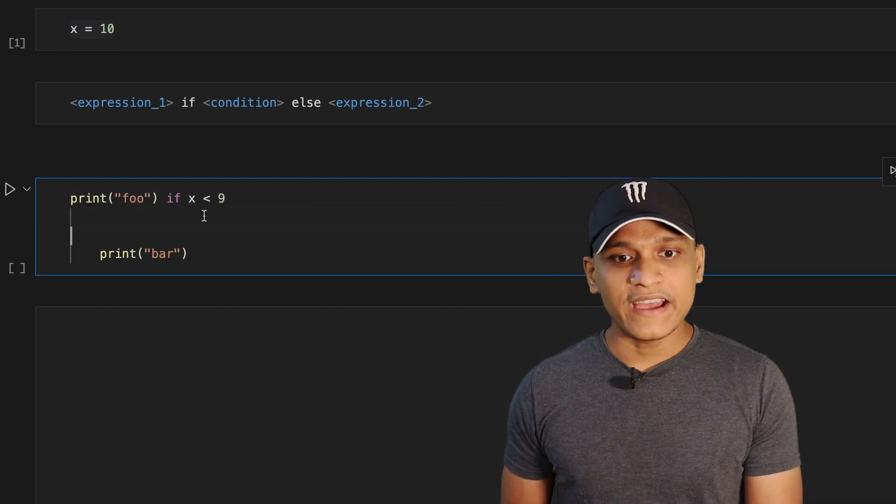
pyautogui.write('else')
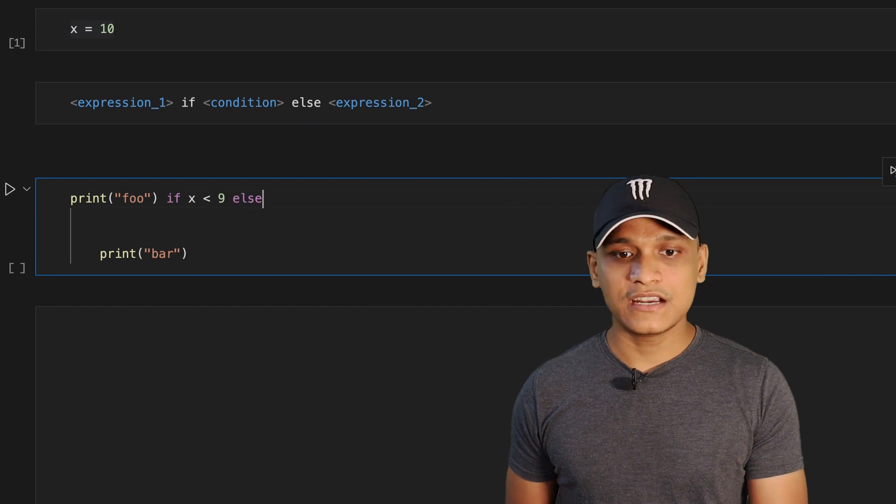
# Step: Move print("bar") to the end of the line and run the cell, printing bar
pyautogui.doubleClick(140, 254)
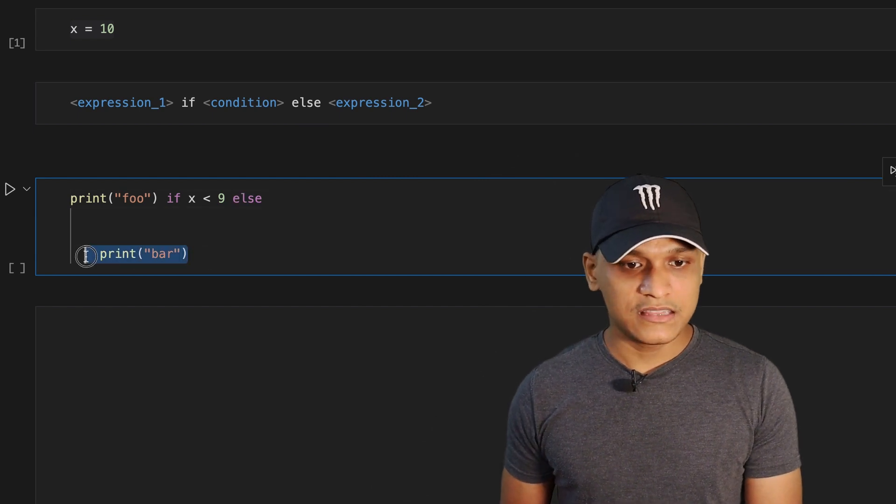
pyautogui.press('Delete')
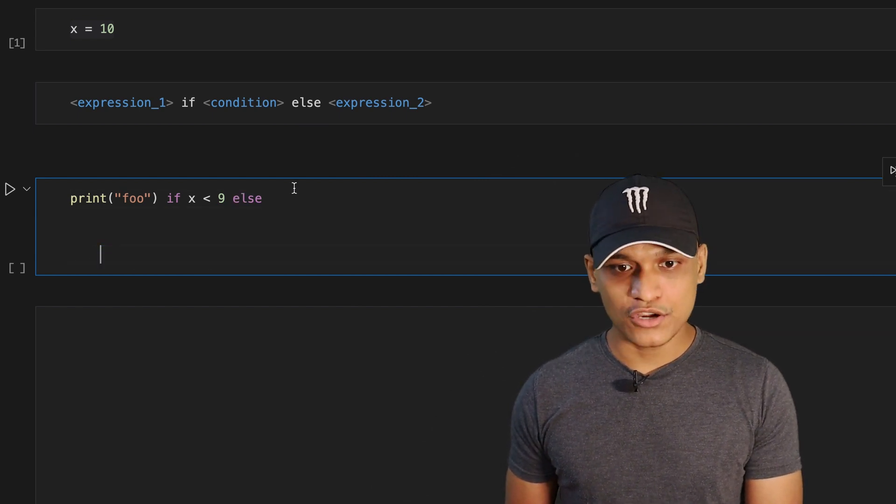
pyautogui.write('print("bar")')
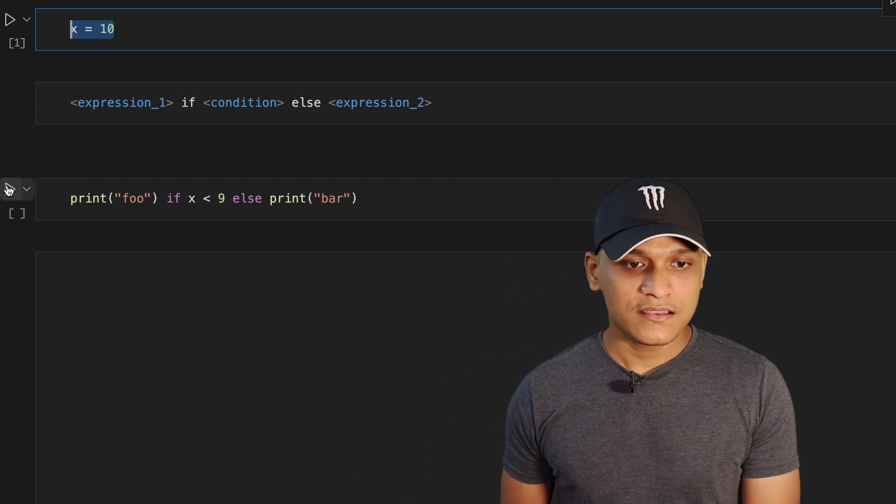
pyautogui.click(9, 189)
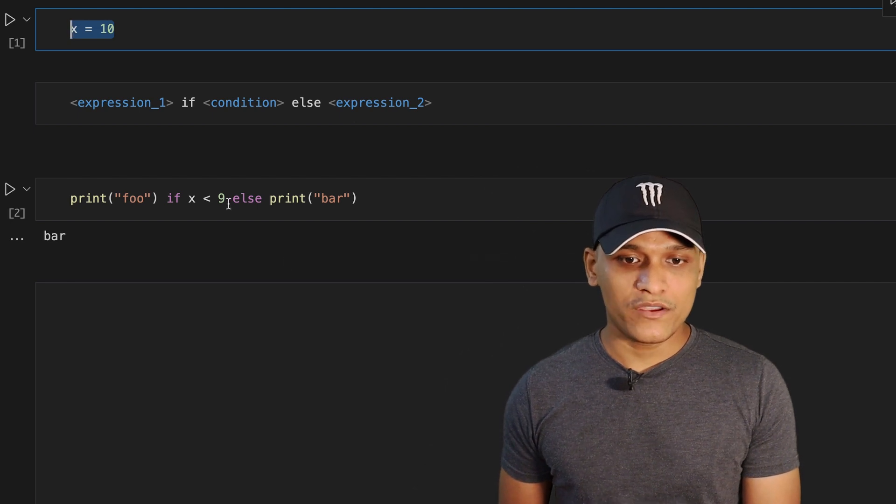
# Step: Change the condition from x < 9 to x < 11 and rerun, printing foo
pyautogui.click(224, 198)
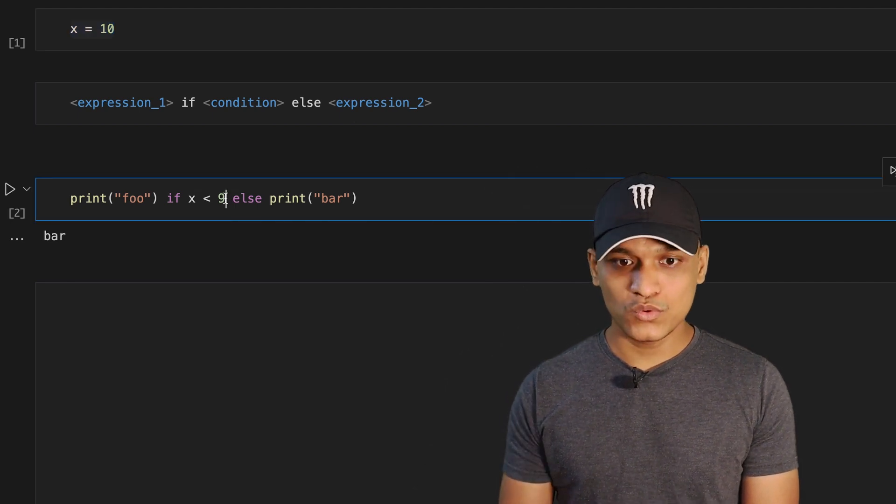
pyautogui.write('11')
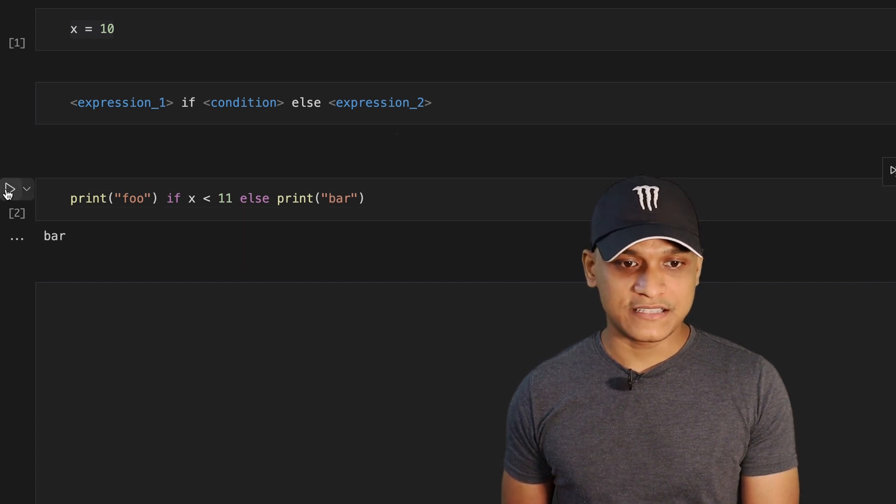
pyautogui.click(9, 188)
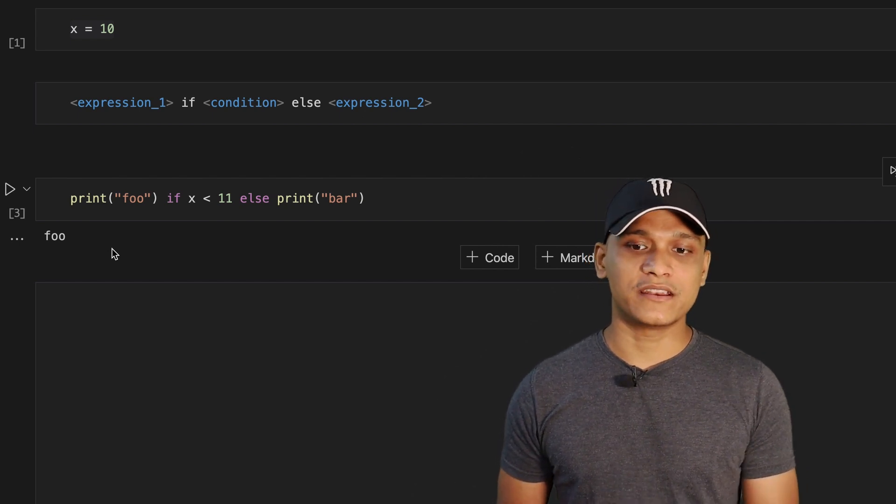
# Step: Add a code cell with 'if x == 10: print("foo")' and run it, printing foo
pyautogui.click(489, 257)
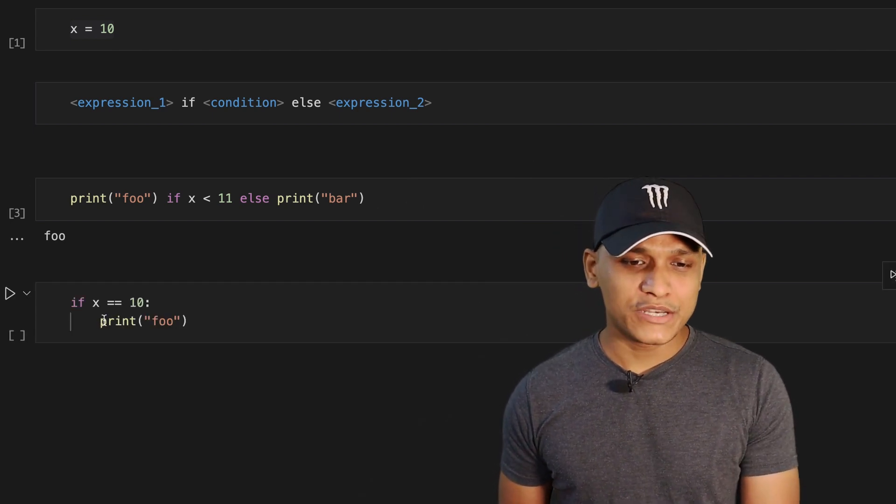
pyautogui.click(114, 321)
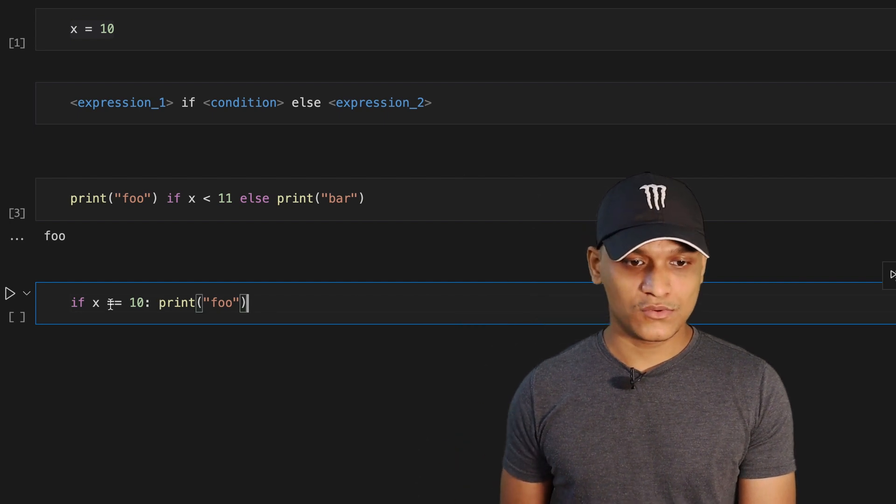
pyautogui.click(9, 293)
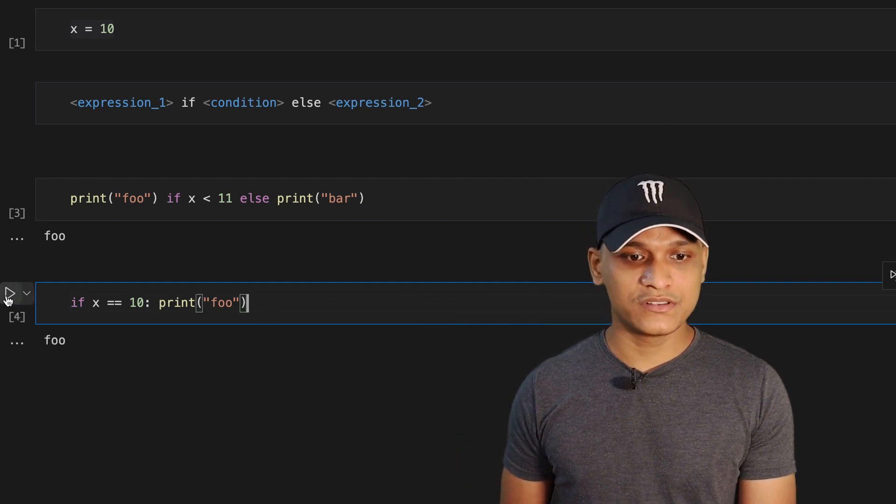